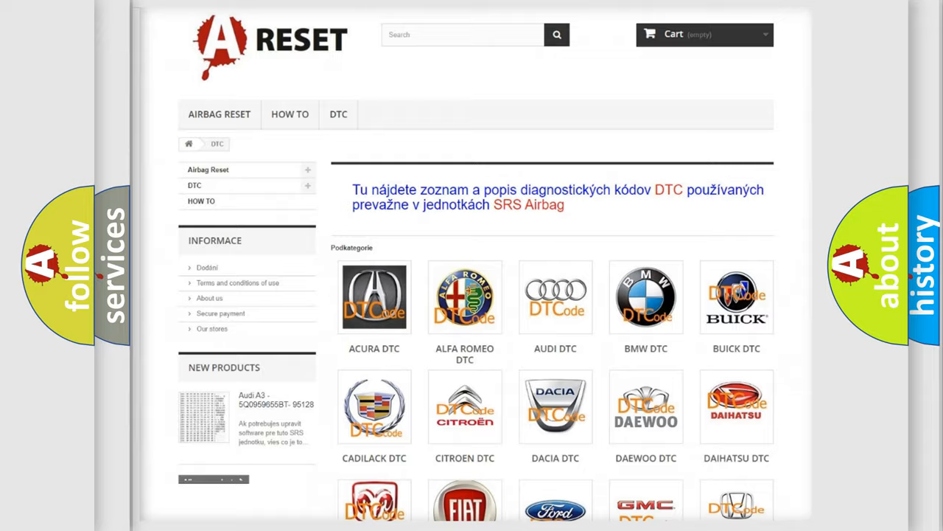
Browse the DTC brand grid and select the Saturn DTC logo
scroll(down, 3)
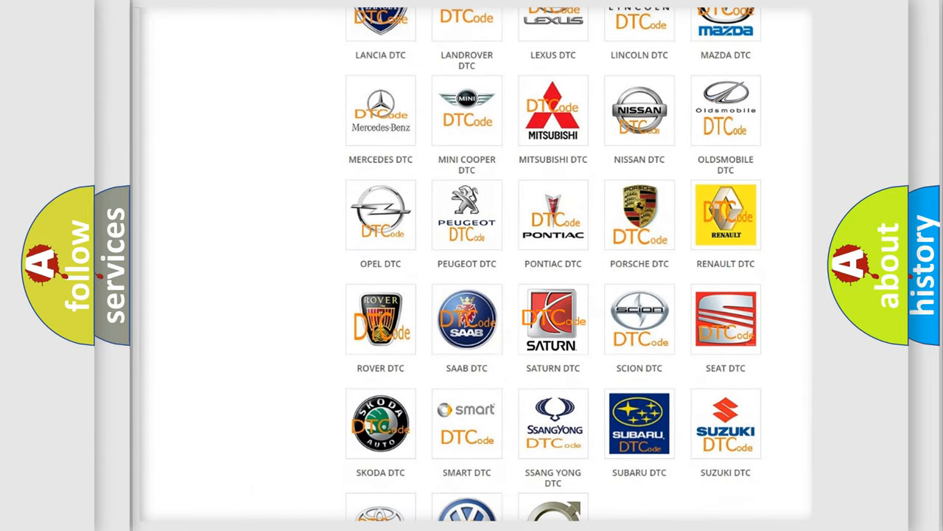
click(553, 319)
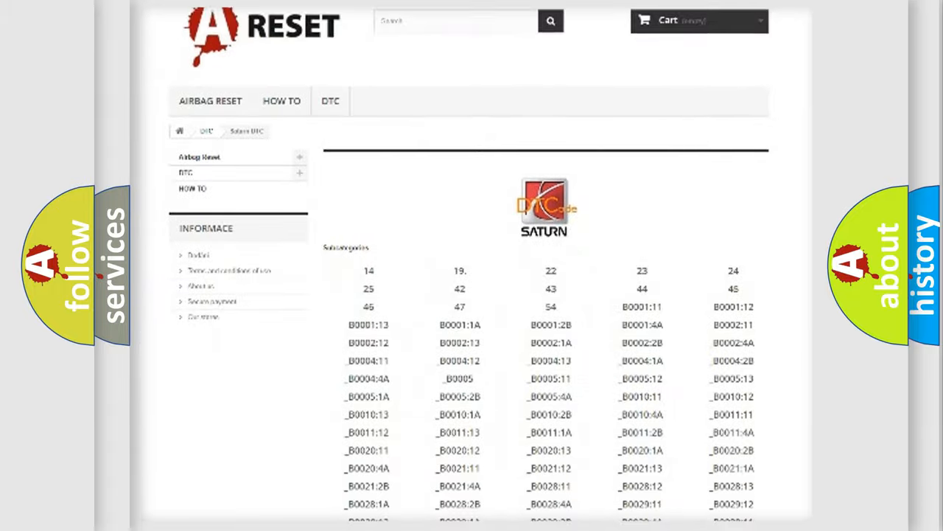
Scroll the Saturn code list and open the U0422:74 detail page
scroll(down, 3)
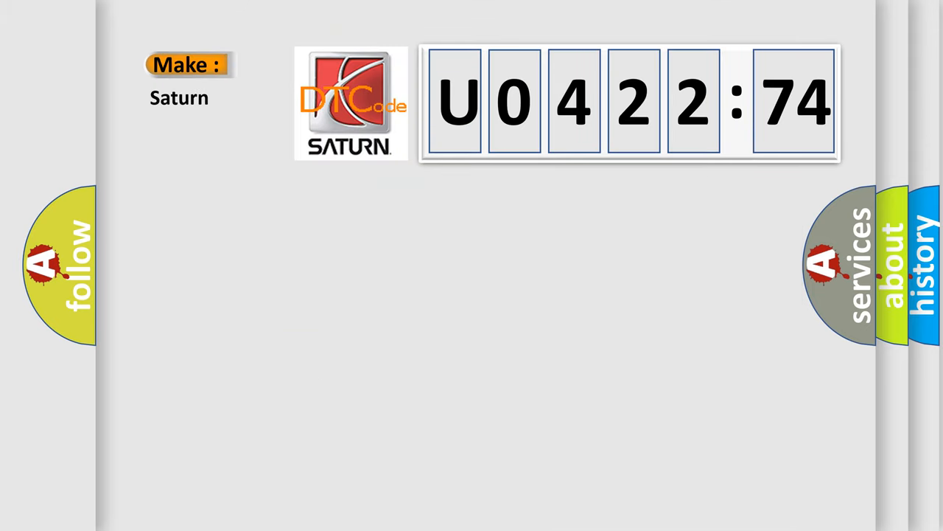
click(627, 103)
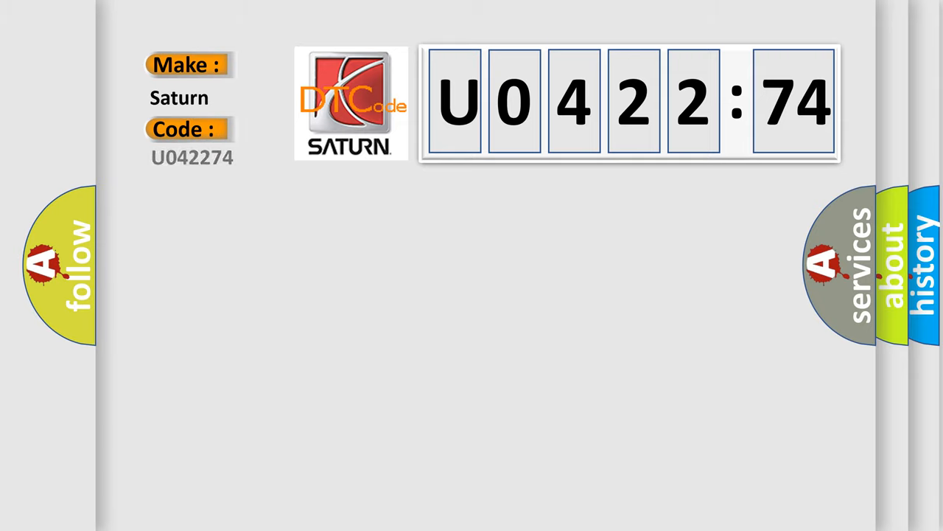